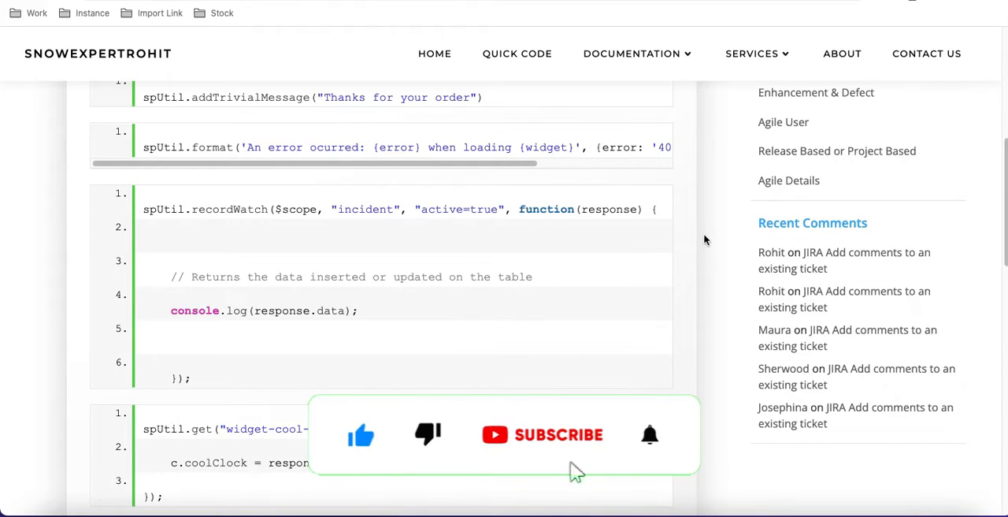
- Review the SnowExpertRohit recordWatch snippet and land on the CHG0000071 approval record
{"action": "left_click", "coordinate": [542, 435]}
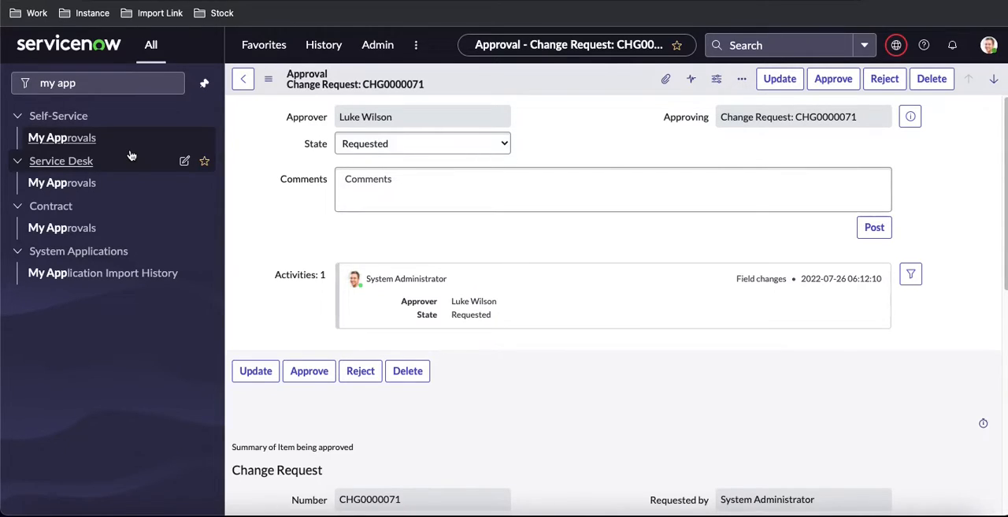
{"action": "mouse_move", "coordinate": [62, 139]}
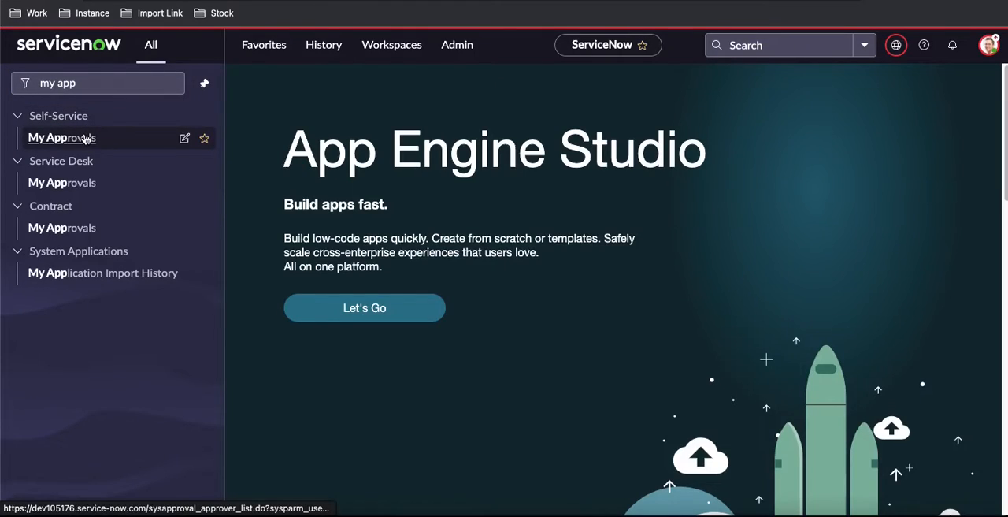
- Open My Approvals to list the three requested approvals for System Administrator
{"action": "left_click", "coordinate": [61, 139]}
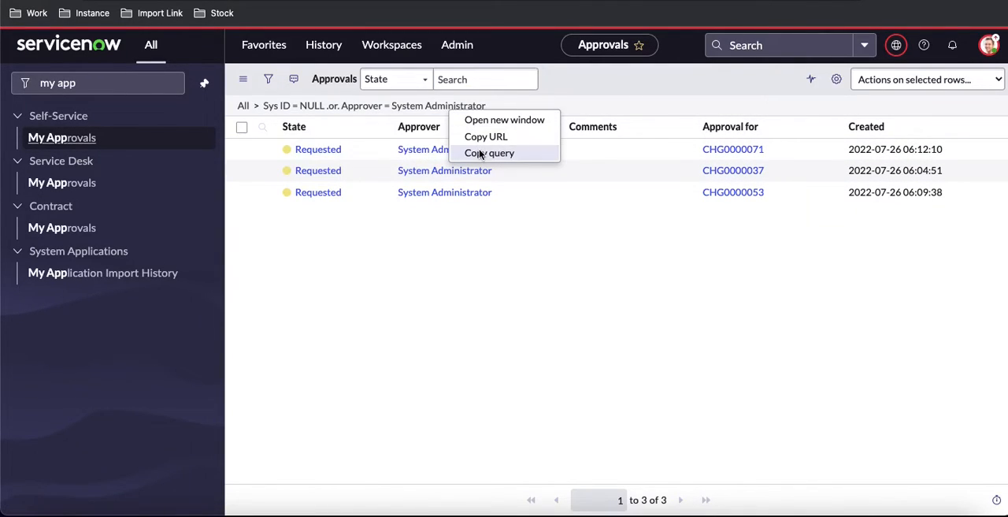
{"action": "mouse_move", "coordinate": [489, 153]}
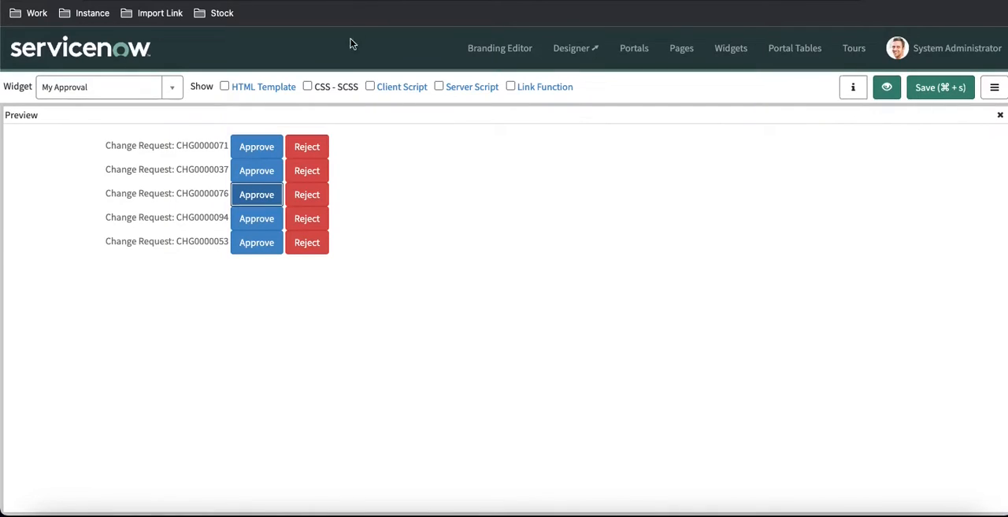
- Show the My Approval widget's server script, then return to the spUtil examples page
{"action": "left_click", "coordinate": [438, 87]}
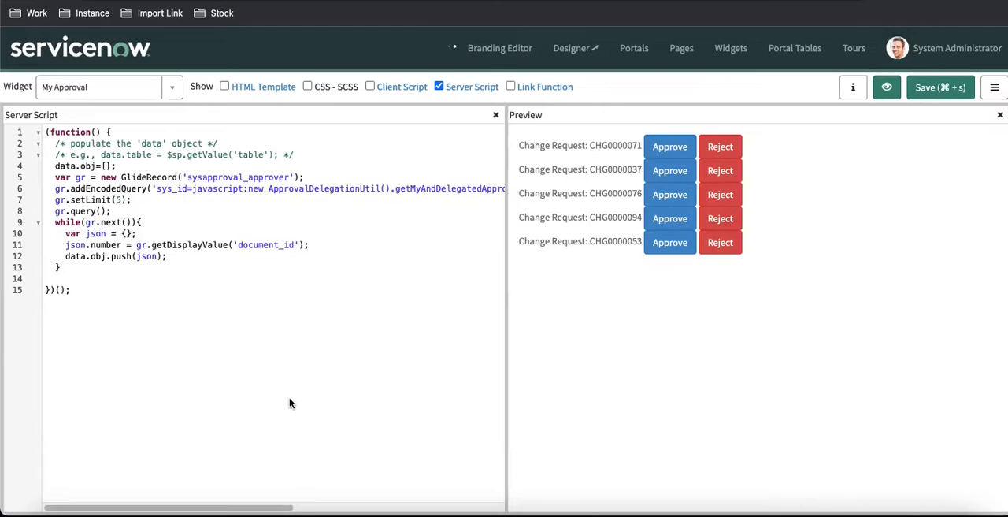
{"action": "left_click", "coordinate": [939, 89]}
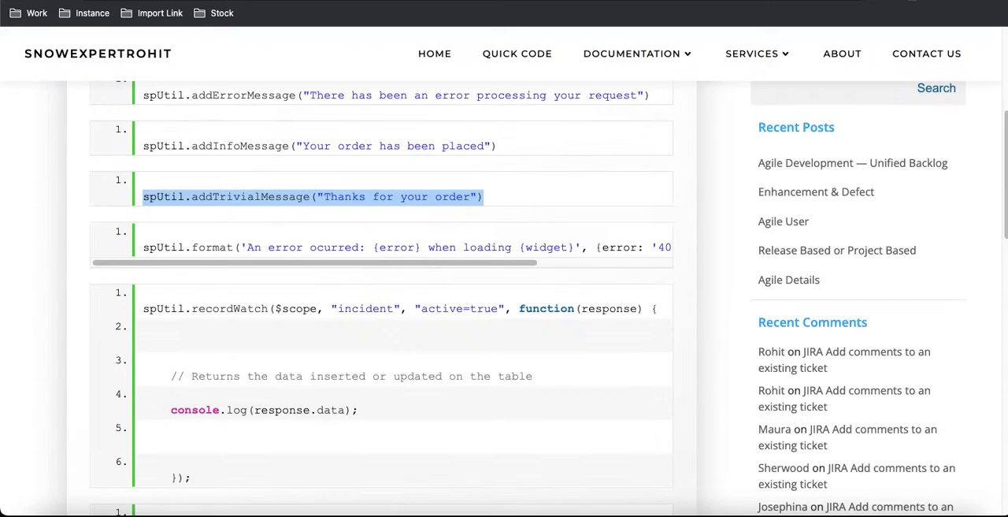
- Locate the spUtil.recordWatch code block and return to the My Approval widget editor
{"action": "scroll", "scroll_direction": "down", "scroll_amount": 3}
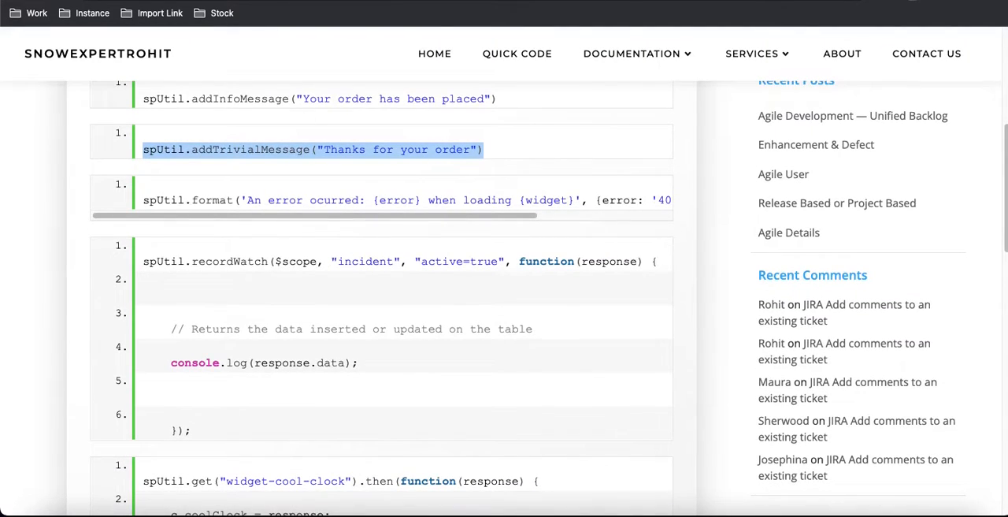
{"action": "mouse_move", "coordinate": [366, 173]}
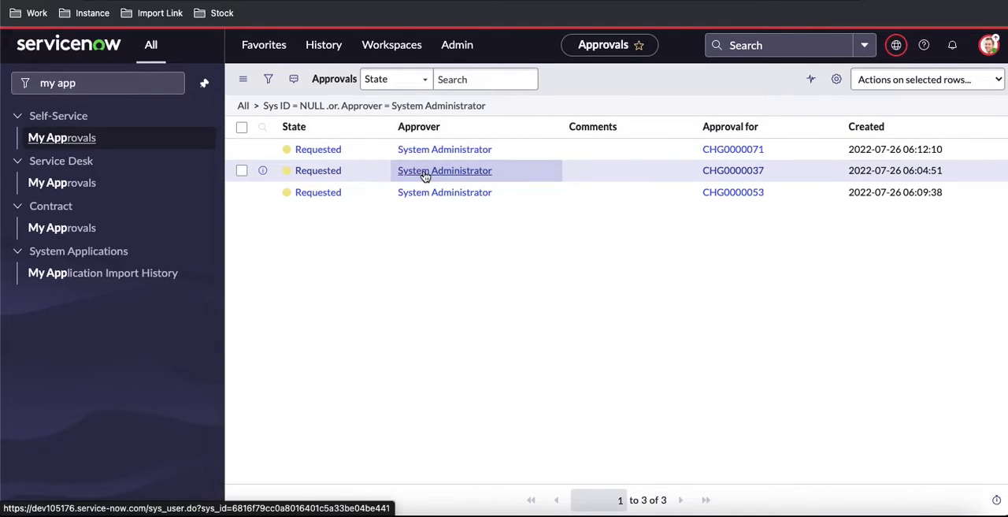
{"action": "left_click", "coordinate": [444, 170]}
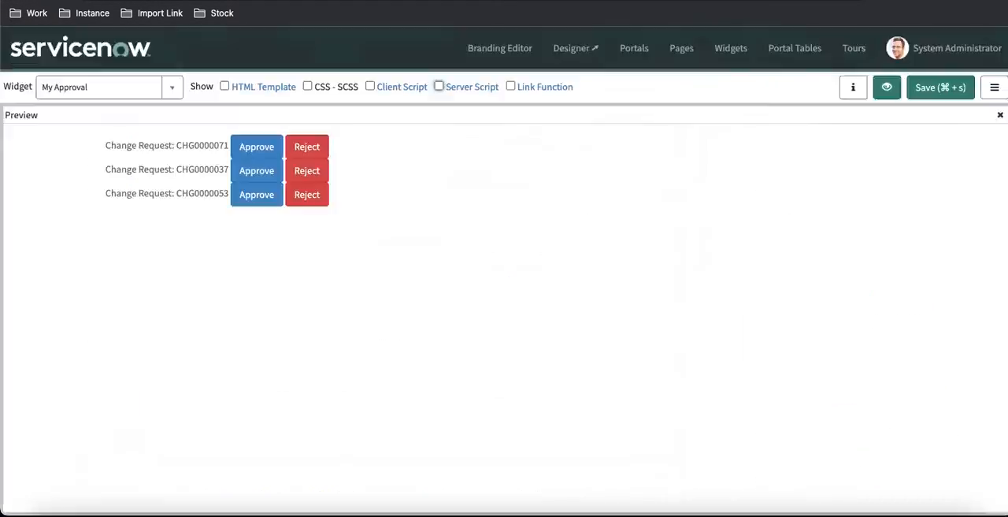
- Inject $scope into the client controller and point recordWatch at the sysapproval_approver table
{"action": "left_click", "coordinate": [370, 87]}
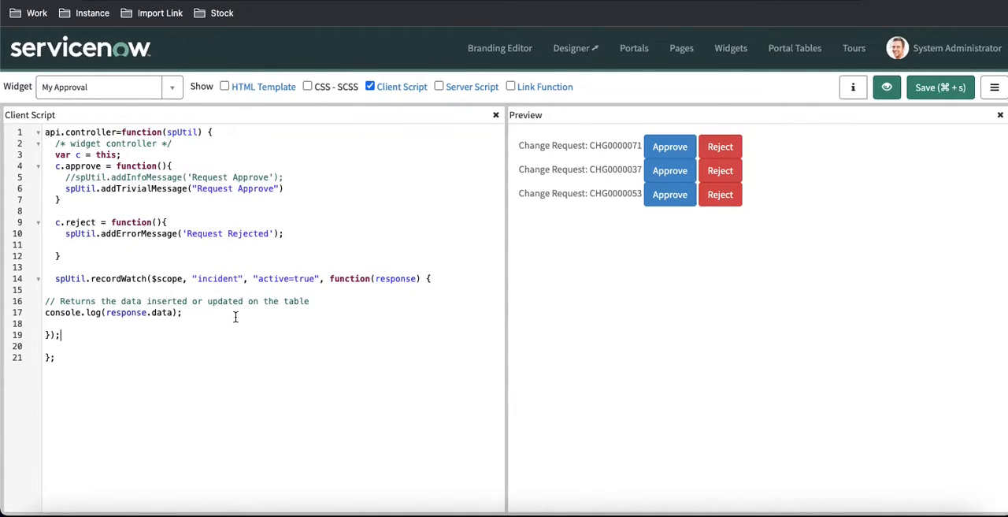
{"action": "mouse_move", "coordinate": [140, 306]}
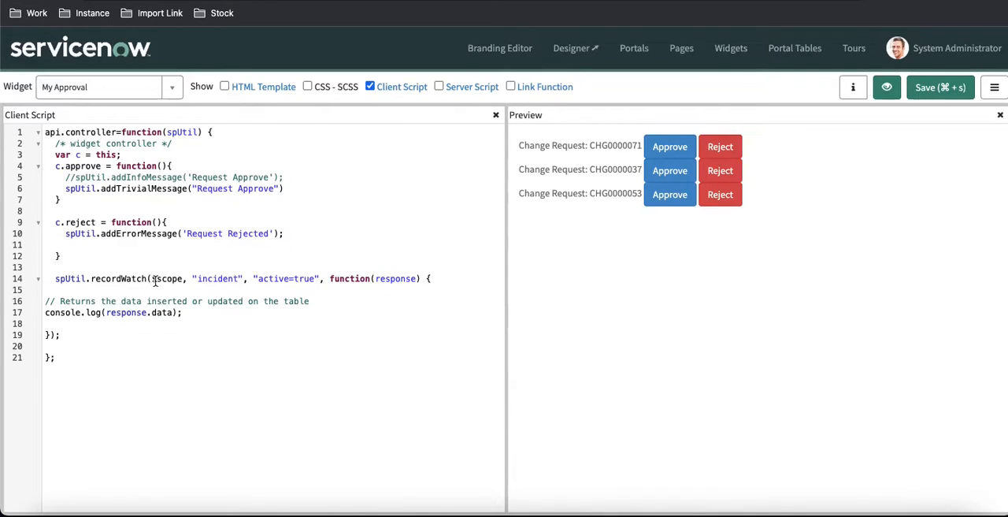
{"action": "double_click", "coordinate": [167, 277]}
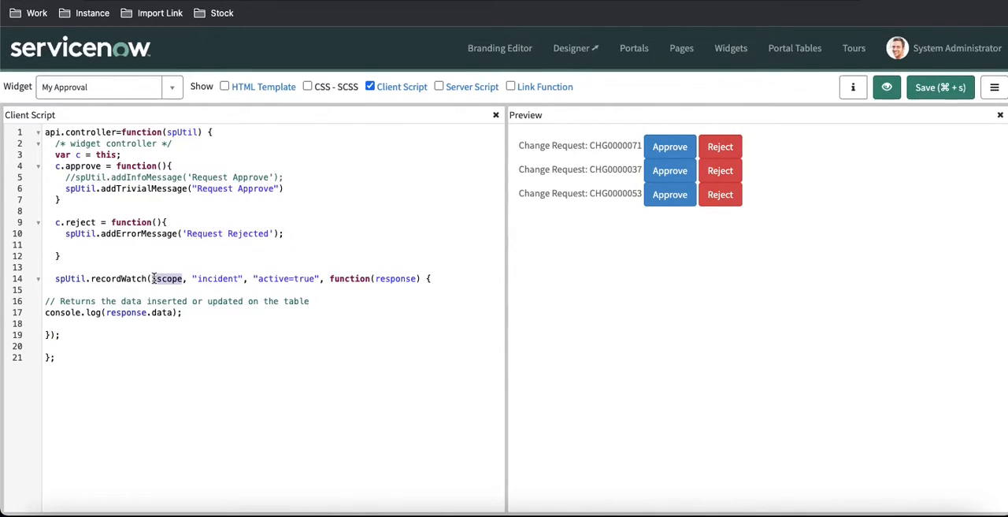
{"action": "type", "text": ",$scope"}
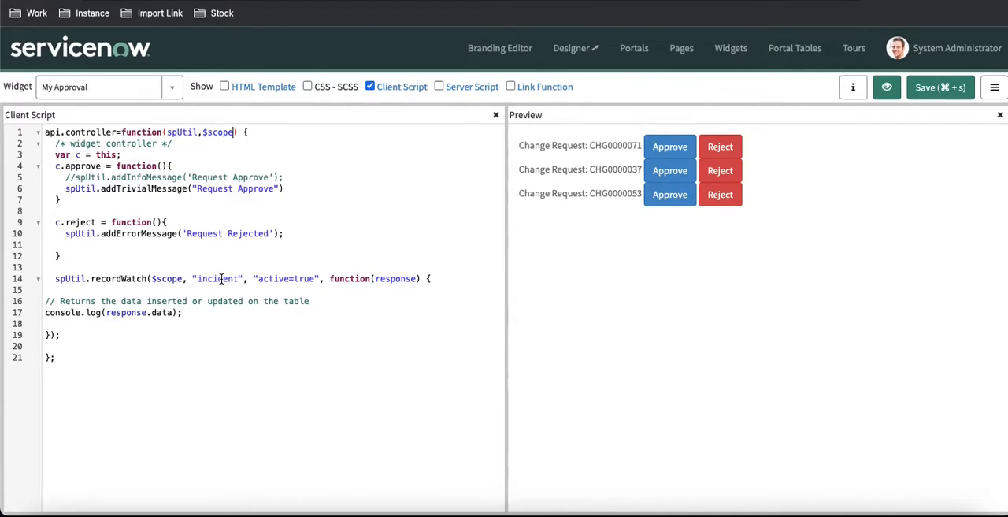
{"action": "double_click", "coordinate": [217, 278]}
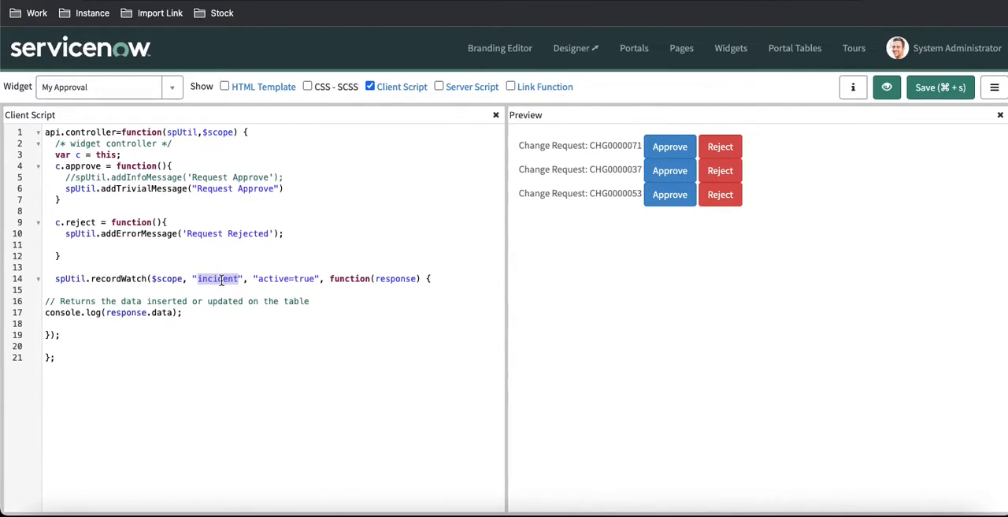
{"action": "left_click", "coordinate": [438, 87]}
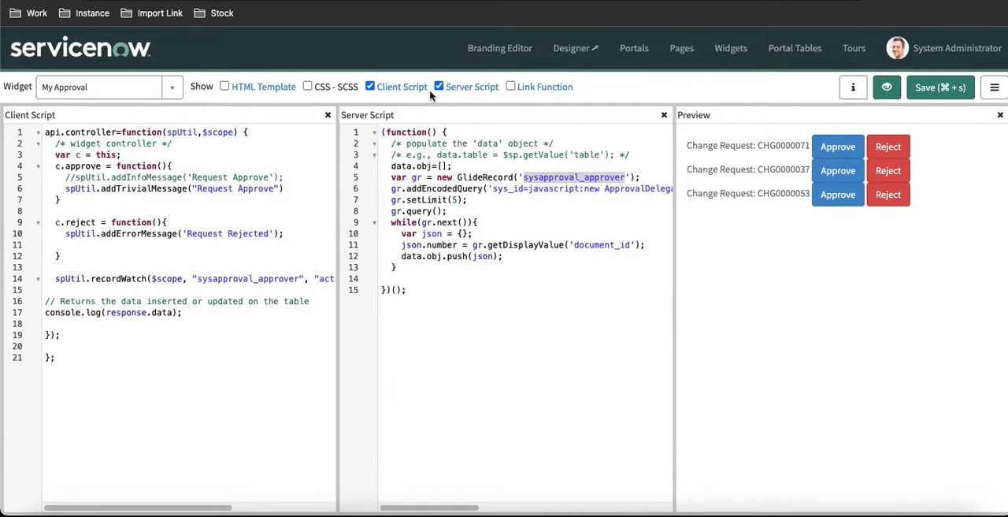
{"action": "left_click", "coordinate": [369, 87]}
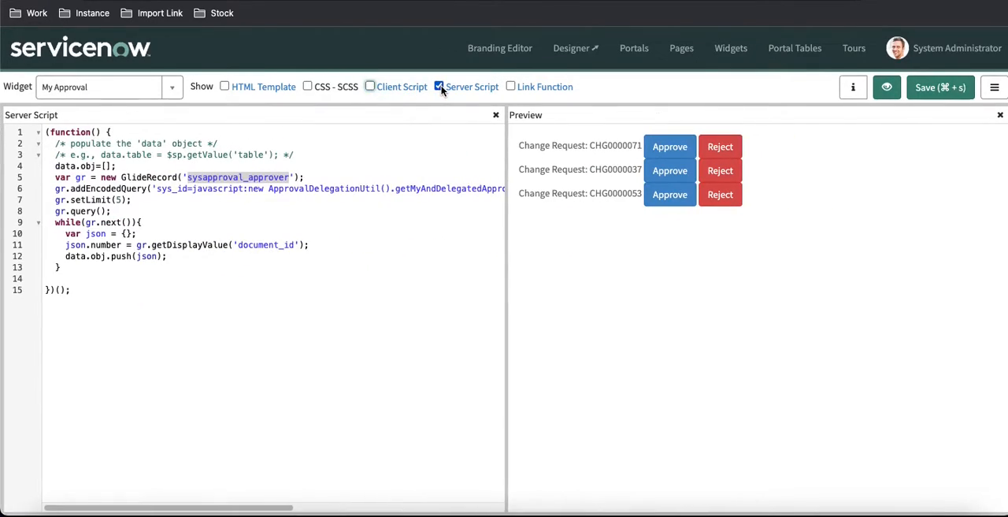
{"action": "left_click", "coordinate": [370, 86]}
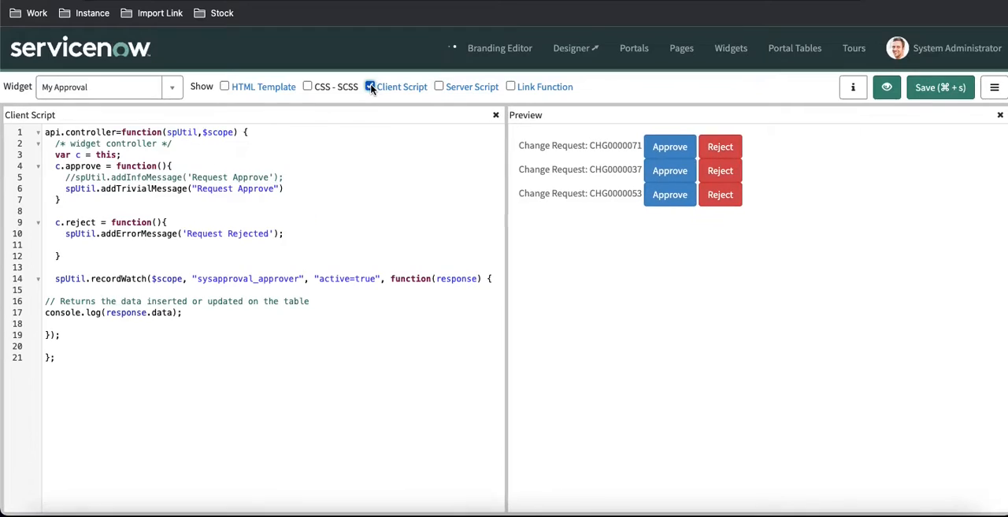
- Filter approvals to Approver is Me and State is Requested, leaving three records
{"action": "left_click", "coordinate": [61, 137]}
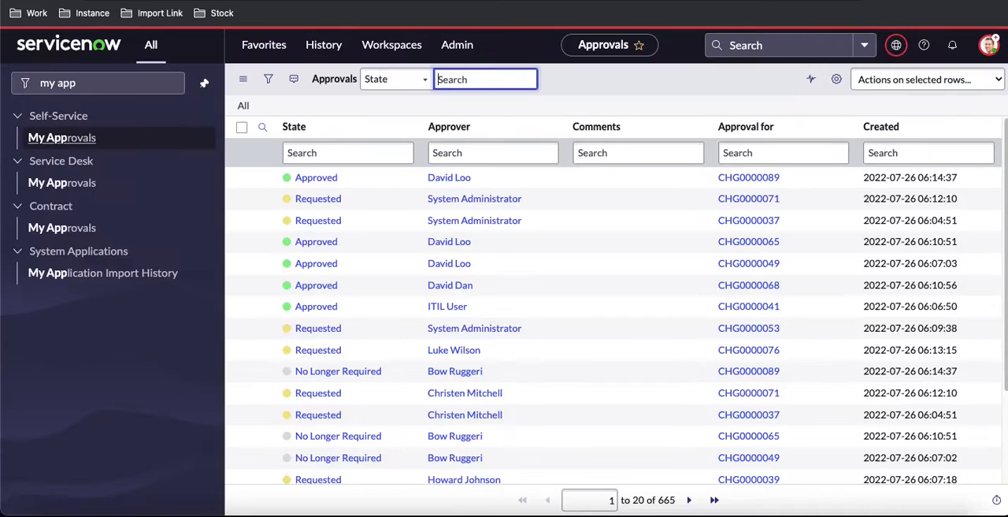
{"action": "mouse_move", "coordinate": [318, 198]}
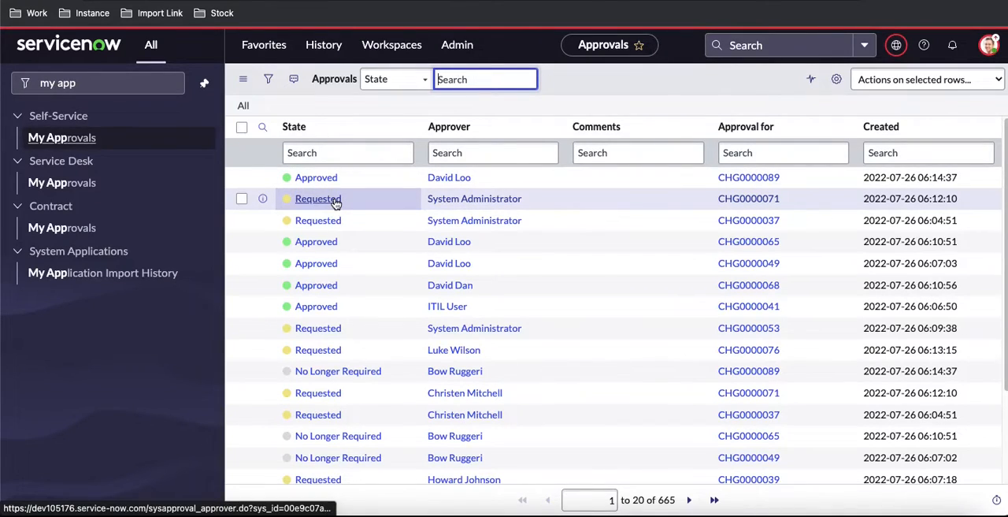
{"action": "left_click", "coordinate": [267, 79]}
{"action": "type", "text": "approv"}
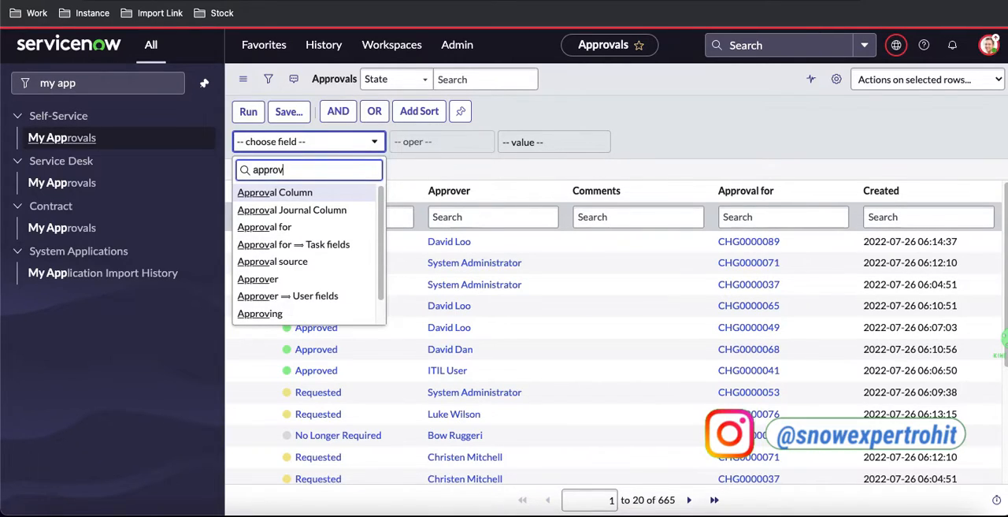
{"action": "left_click", "coordinate": [259, 278]}
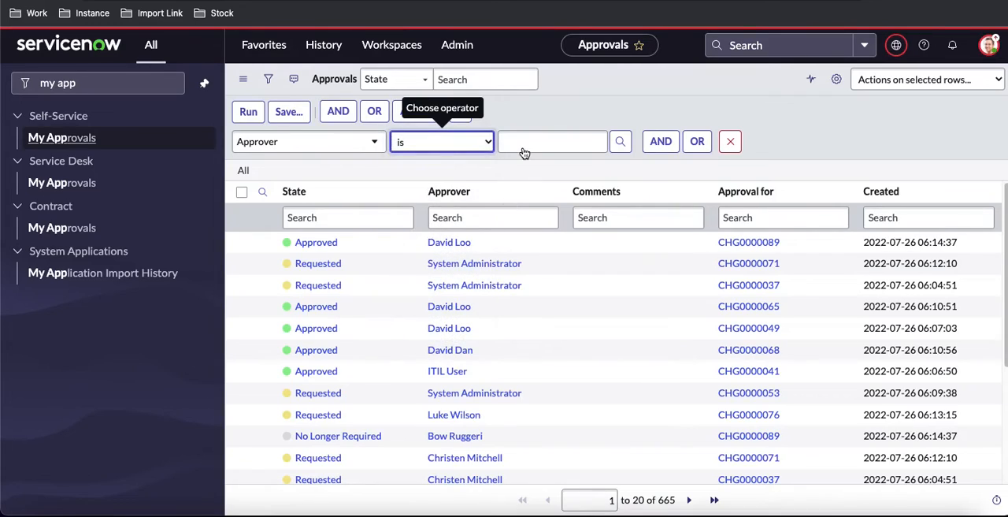
{"action": "mouse_move", "coordinate": [554, 150]}
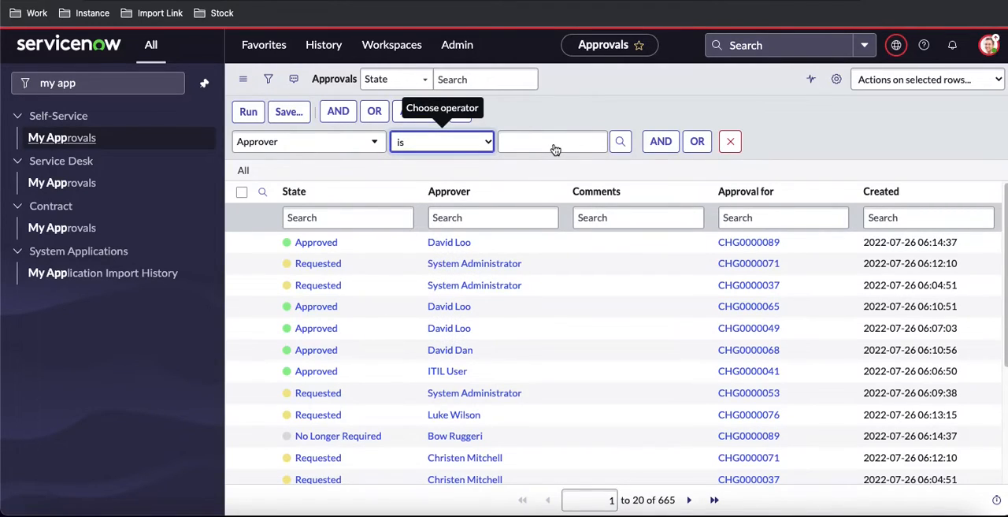
{"action": "left_click", "coordinate": [441, 142]}
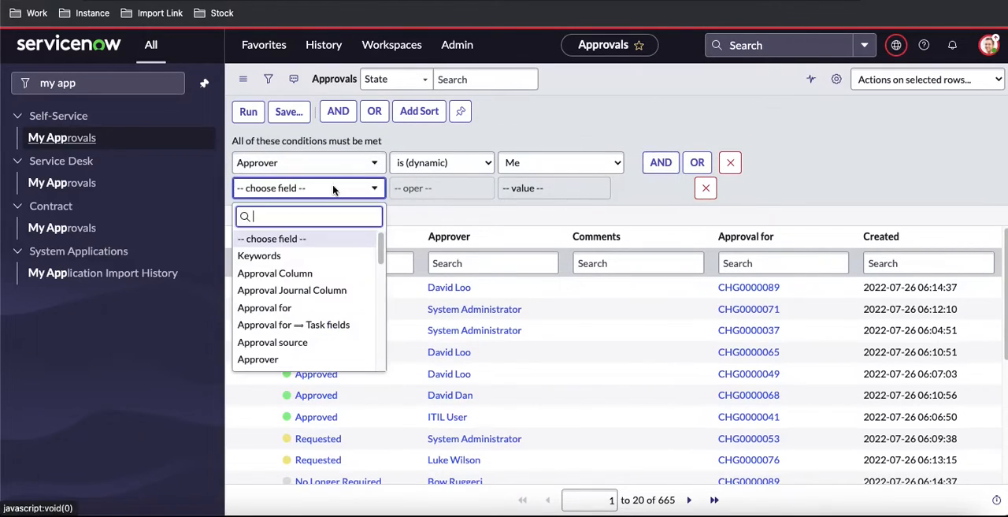
{"action": "type", "text": "st"}
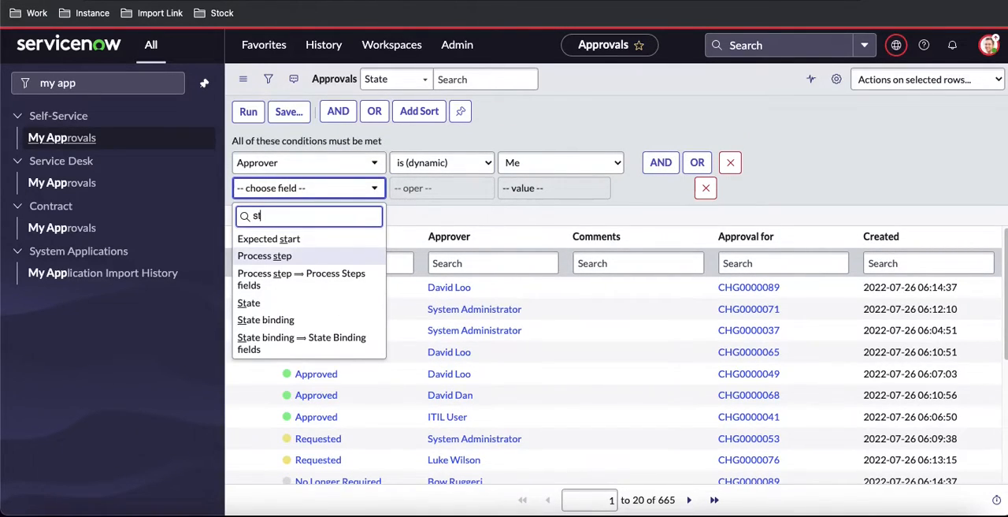
{"action": "left_click", "coordinate": [249, 303]}
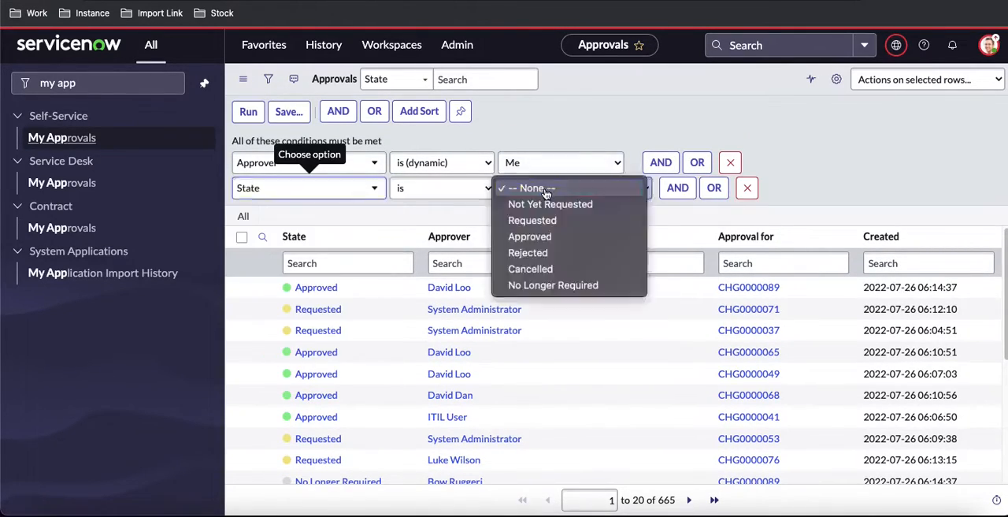
{"action": "left_click", "coordinate": [527, 187]}
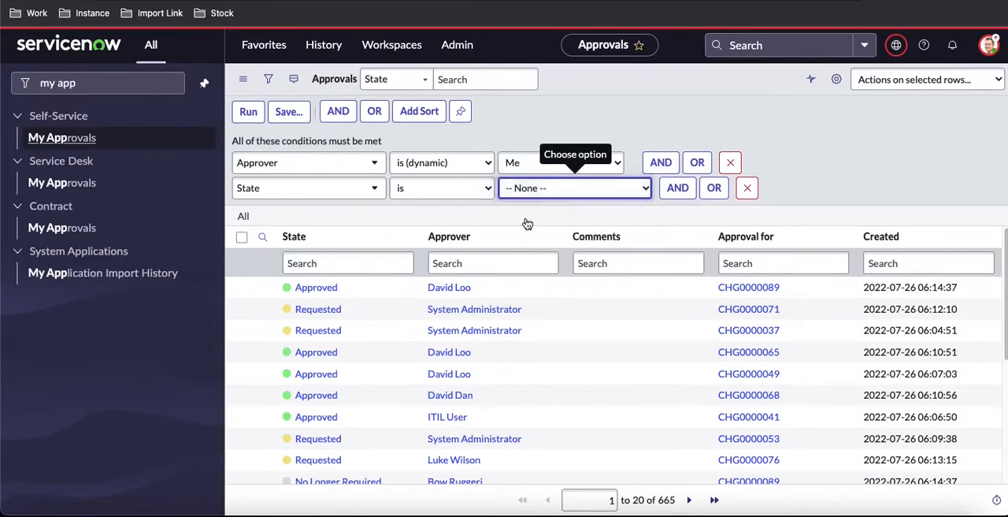
{"action": "left_click", "coordinate": [249, 110]}
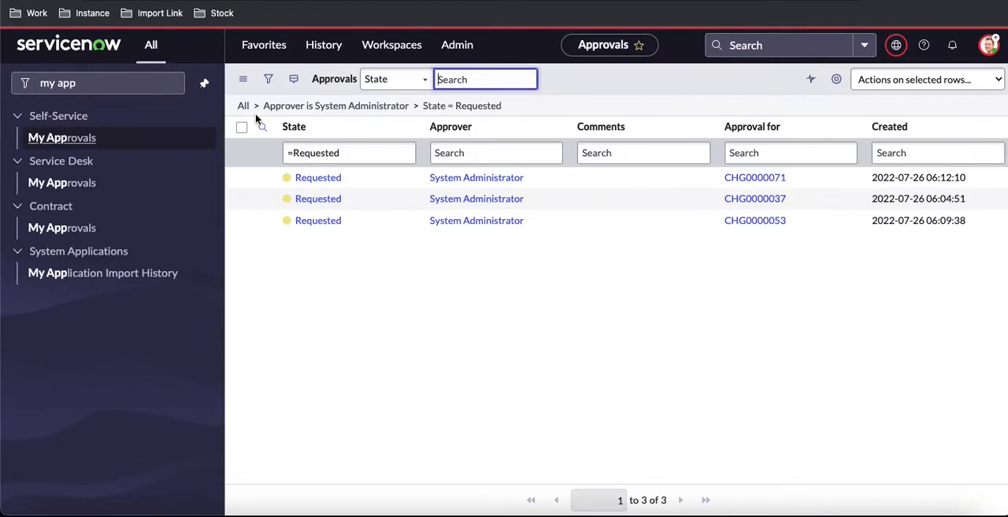
{"action": "mouse_move", "coordinate": [461, 105]}
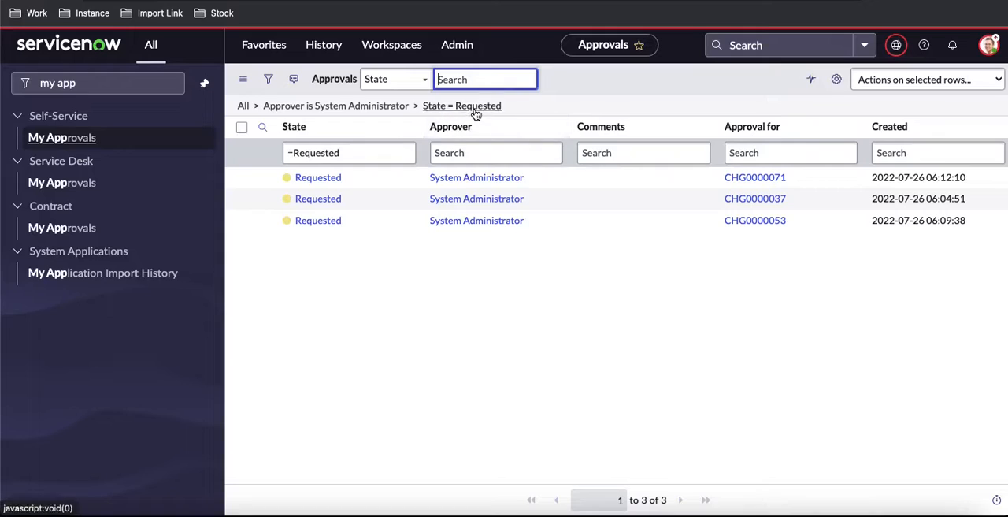
{"action": "mouse_move", "coordinate": [462, 106]}
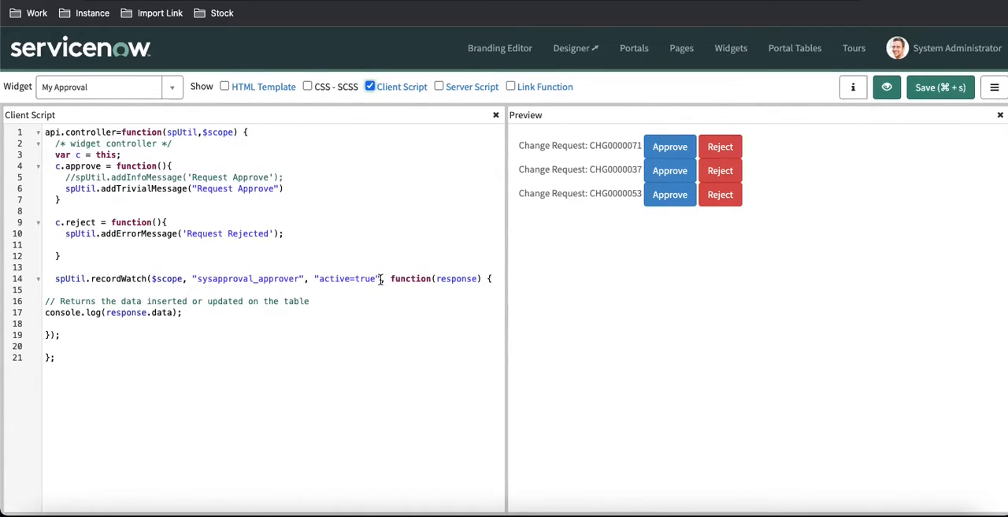
- Replace the active=true filter in the recordWatch call with the approver/state condition
{"action": "double_click", "coordinate": [345, 278]}
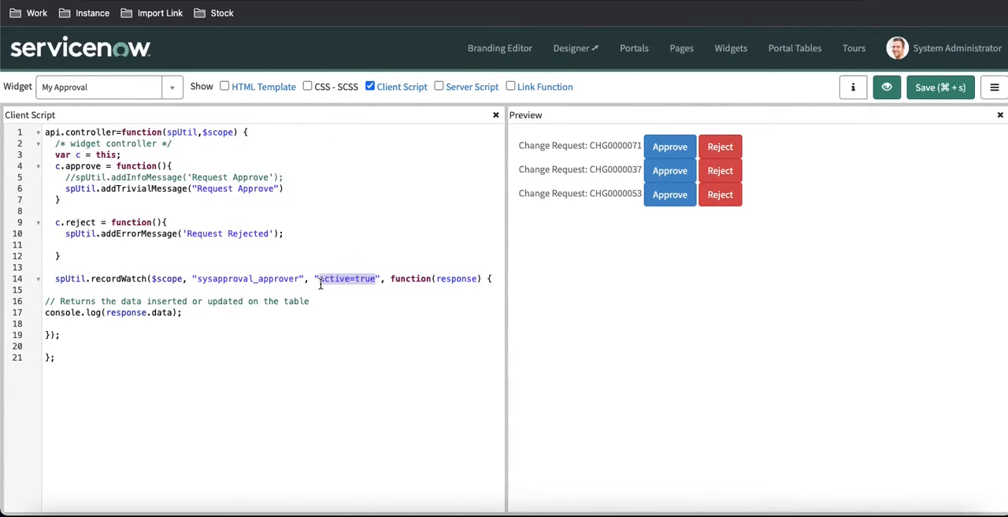
{"action": "scroll", "scroll_direction": "right", "scroll_amount": 3}
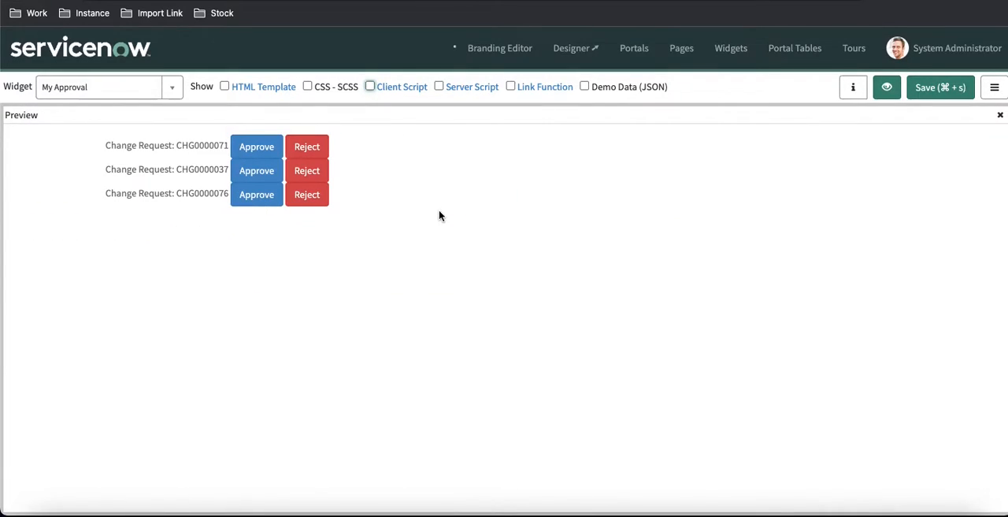
- Open developer tools on the widget preview and switch to the requested approvals list
{"action": "right_click", "coordinate": [441, 215]}
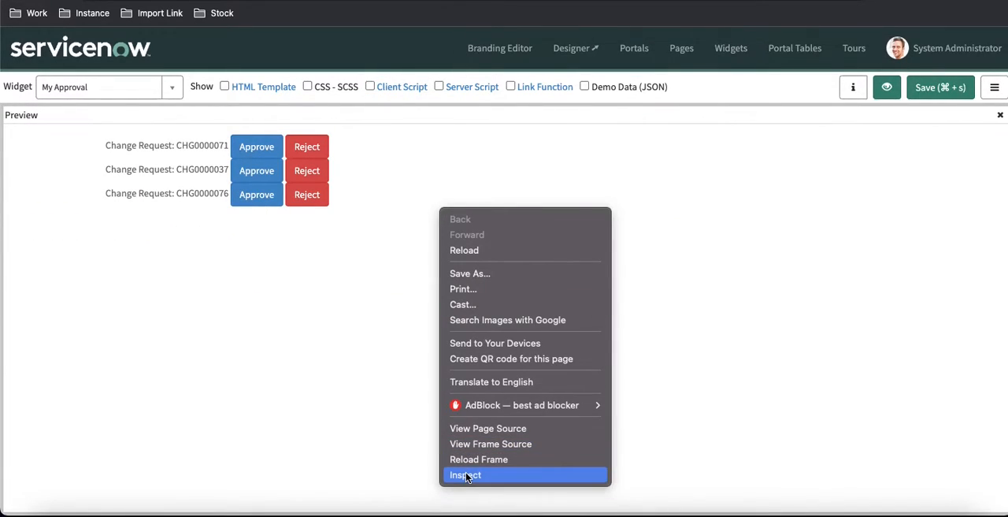
{"action": "left_click", "coordinate": [465, 474]}
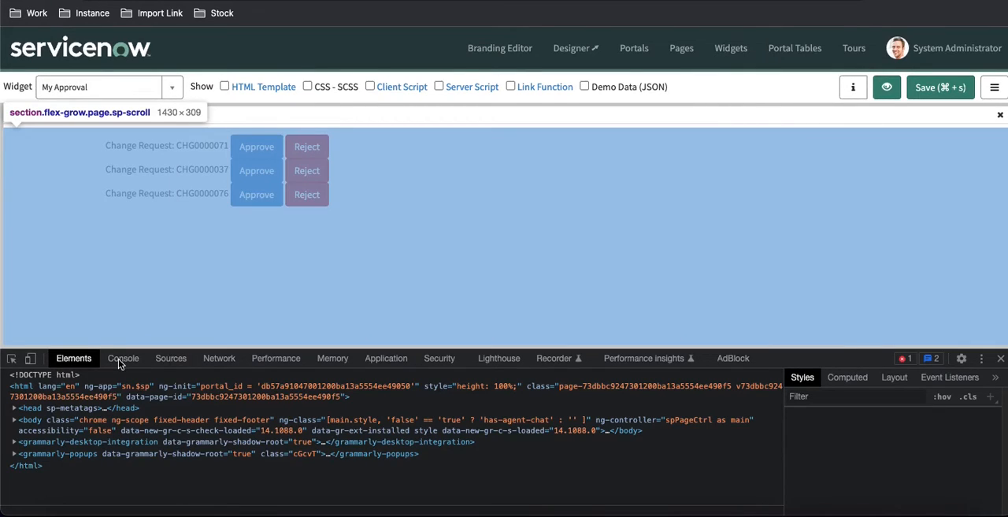
{"action": "left_click", "coordinate": [123, 357]}
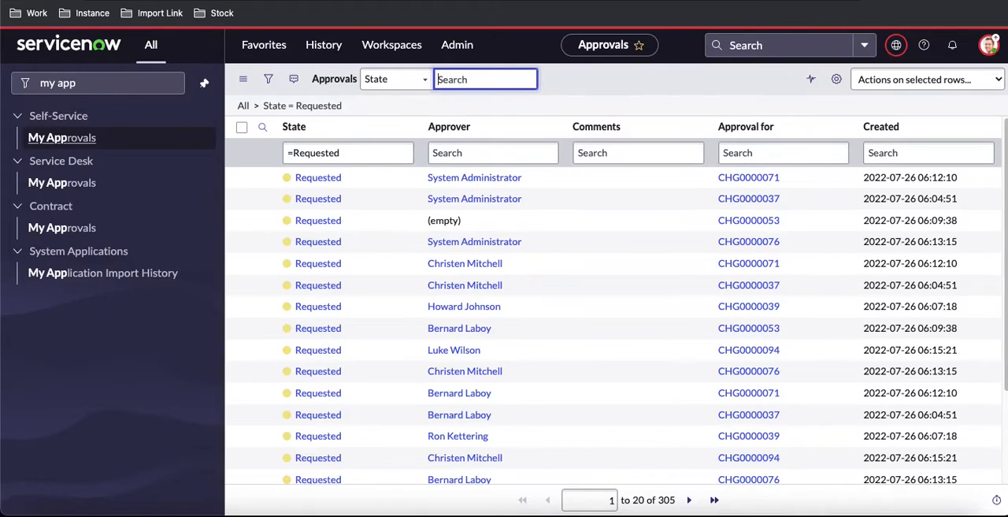
{"action": "mouse_move", "coordinate": [463, 241]}
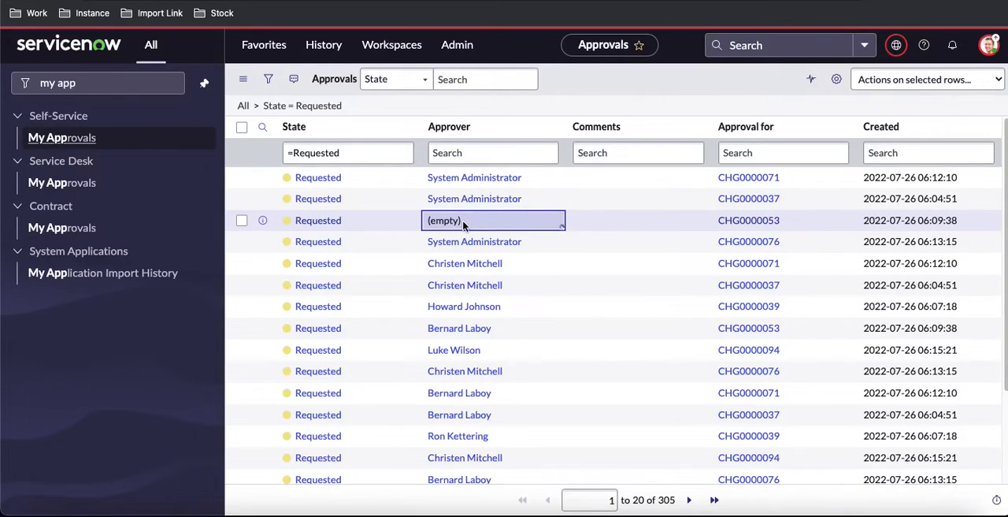
- Set the empty approver of CHG0000053 to System Administrator
{"action": "left_click", "coordinate": [495, 221]}
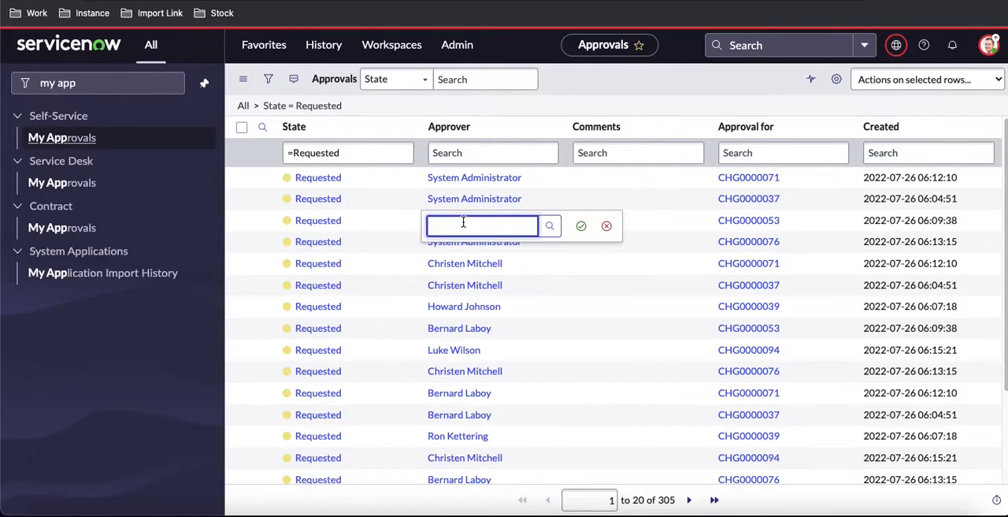
{"action": "type", "text": "syste"}
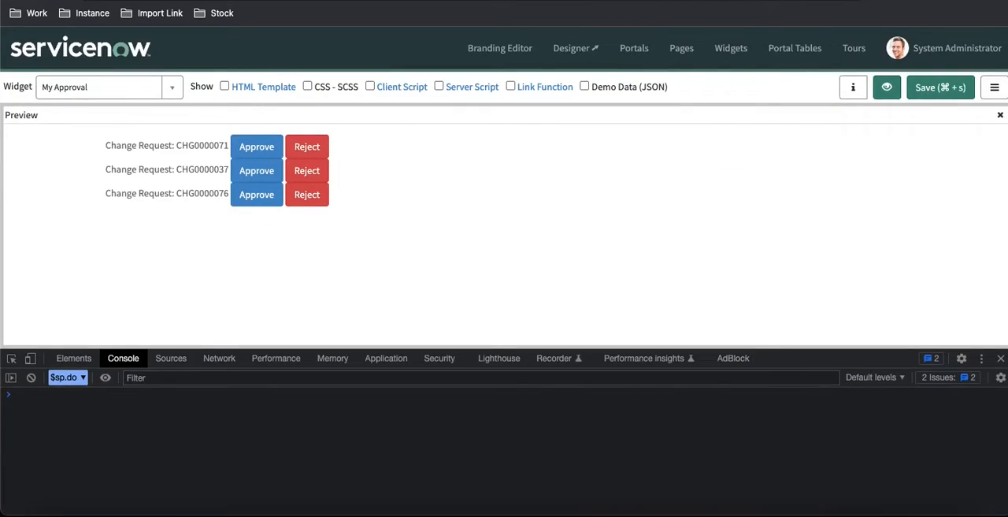
{"action": "mouse_move", "coordinate": [222, 117]}
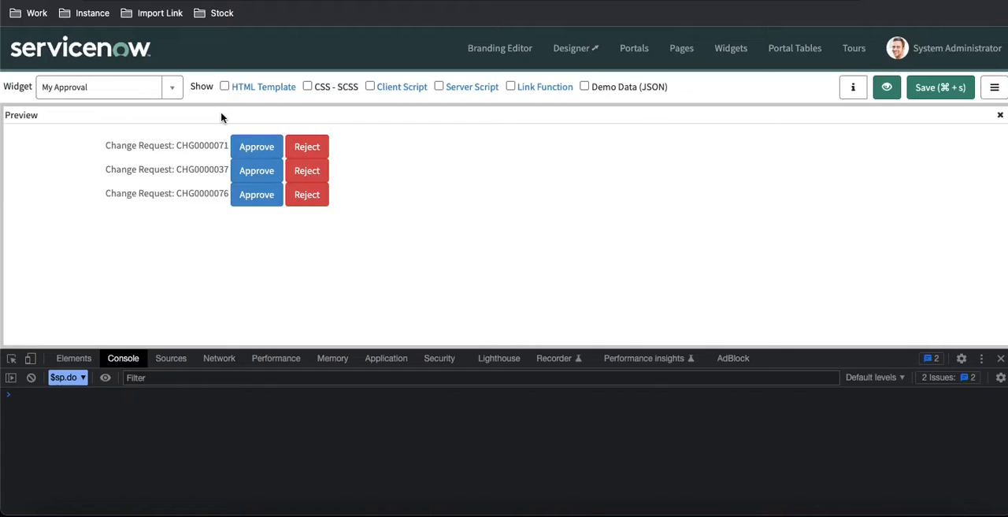
{"action": "mouse_move", "coordinate": [309, 227]}
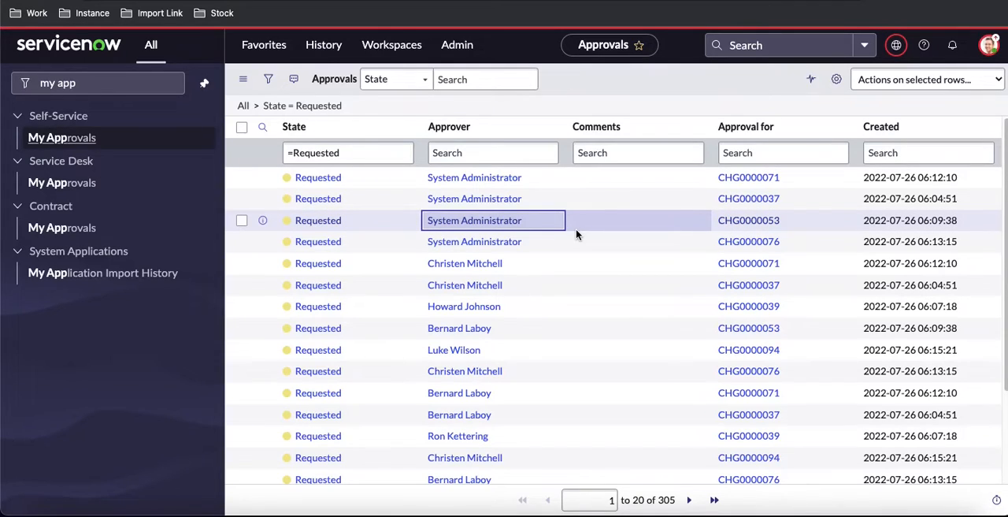
{"action": "mouse_move", "coordinate": [474, 178]}
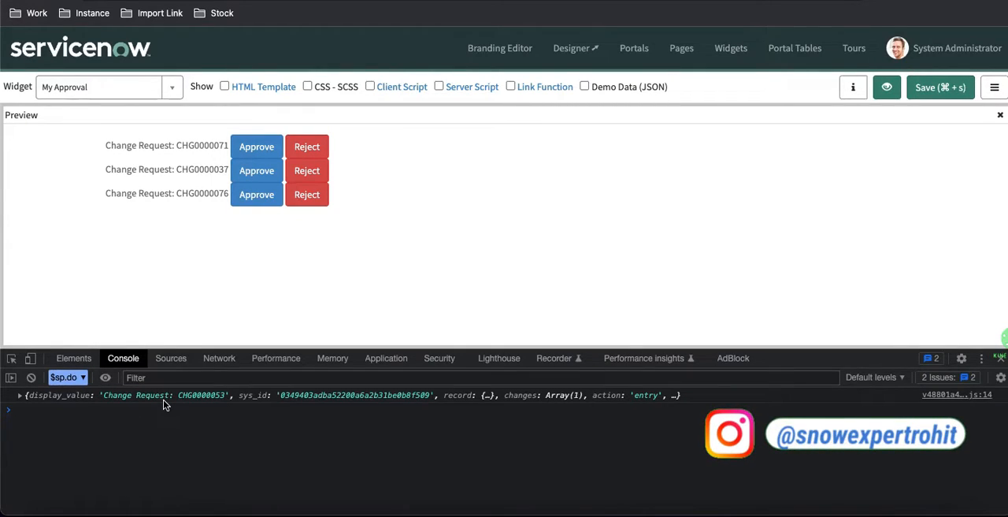
{"action": "mouse_move", "coordinate": [662, 404]}
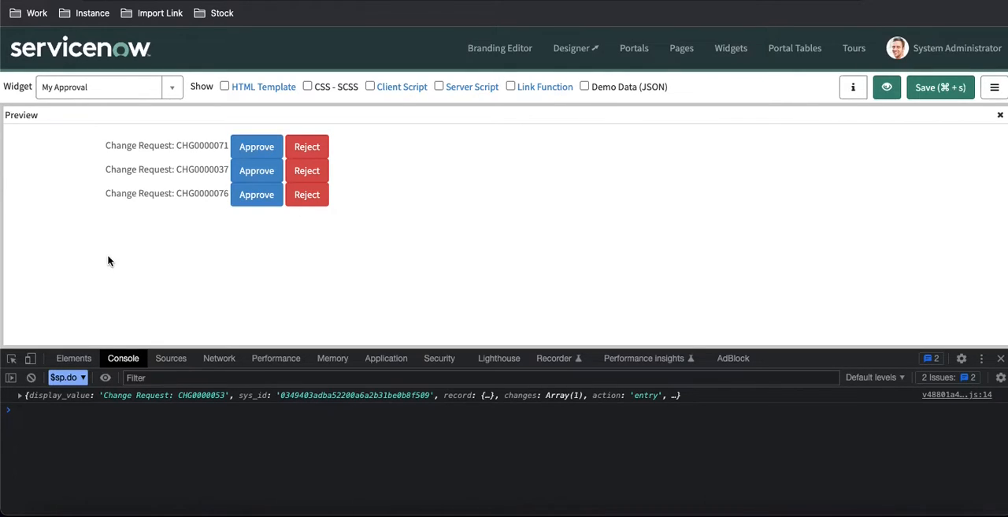
{"action": "mouse_move", "coordinate": [381, 221]}
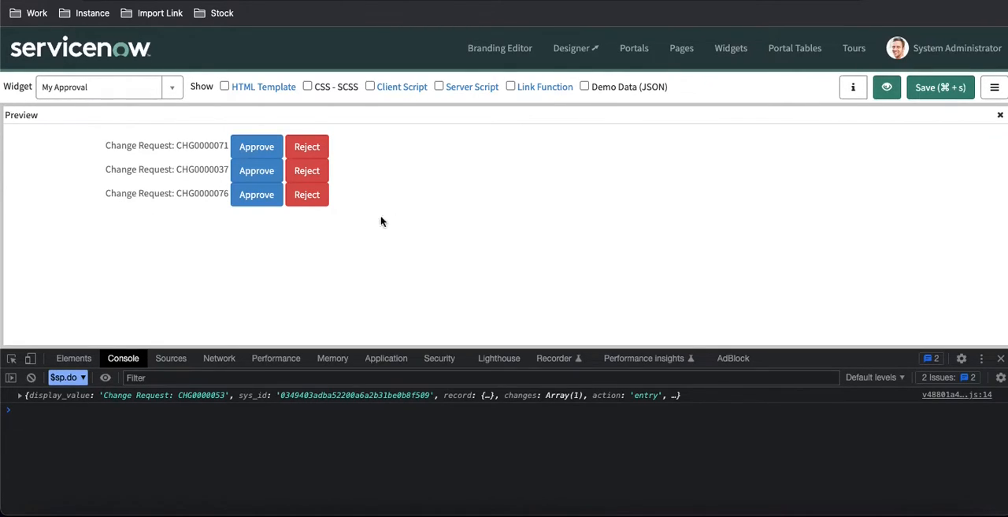
{"action": "mouse_move", "coordinate": [355, 239]}
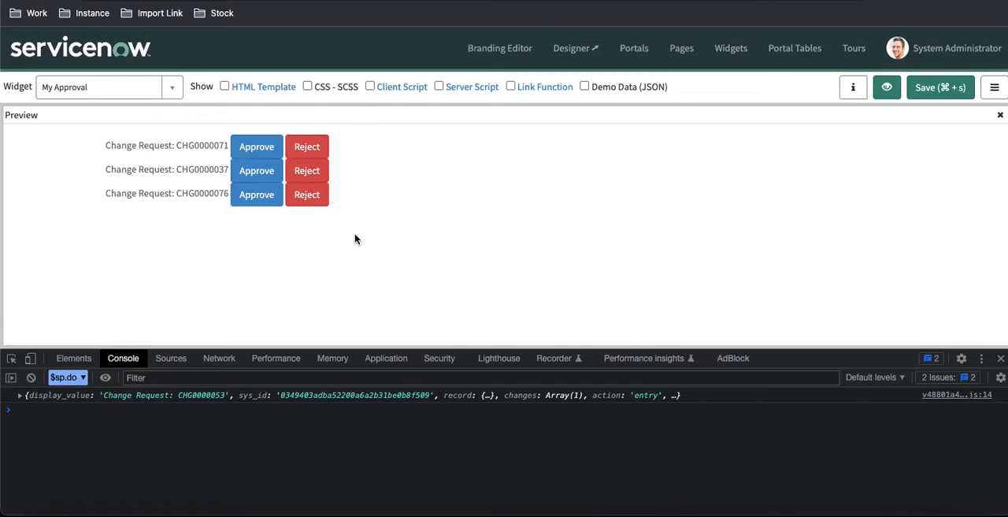
{"action": "mouse_move", "coordinate": [651, 279]}
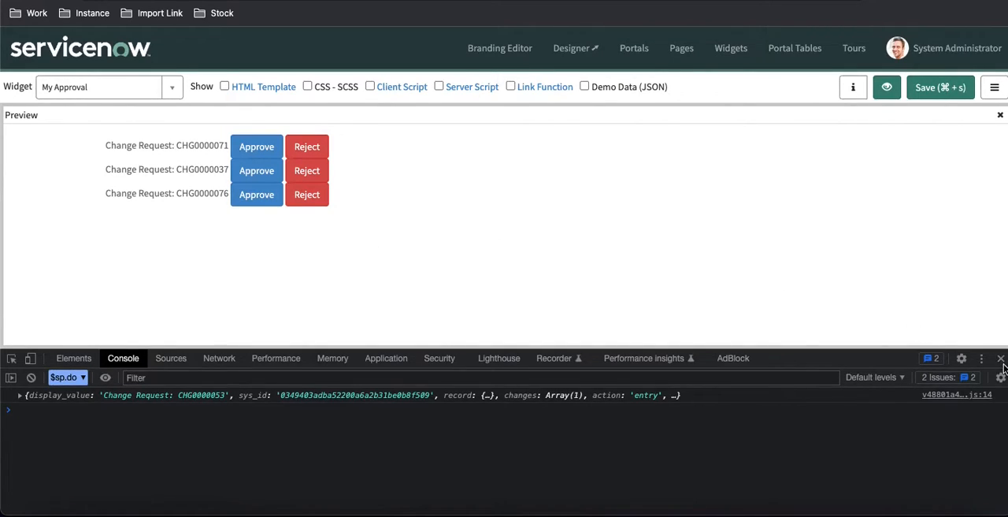
- Close the developer tools, leaving only the widget preview
{"action": "left_click", "coordinate": [1002, 359]}
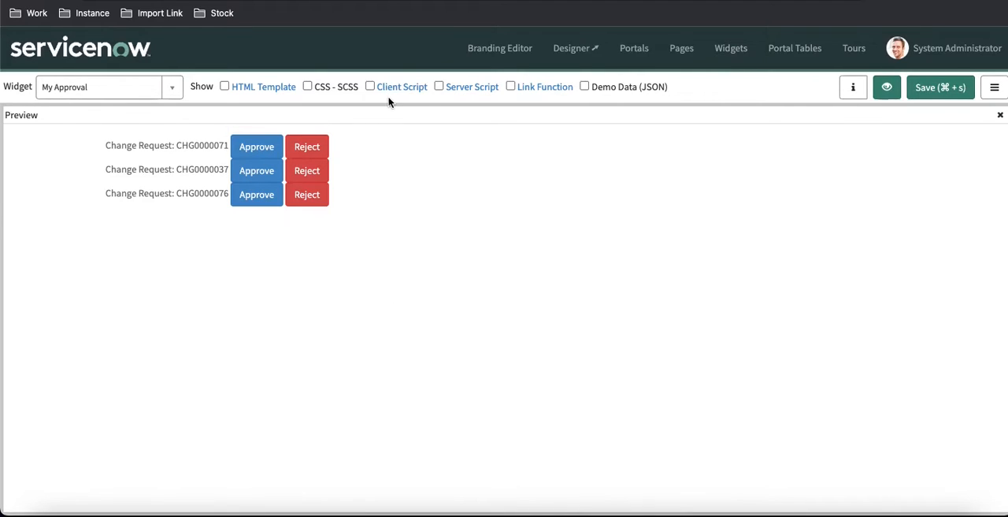
- Insert c.server.update(); after the console log in the recordWatch callback, then go back to the Approvals list
{"action": "left_click", "coordinate": [438, 85]}
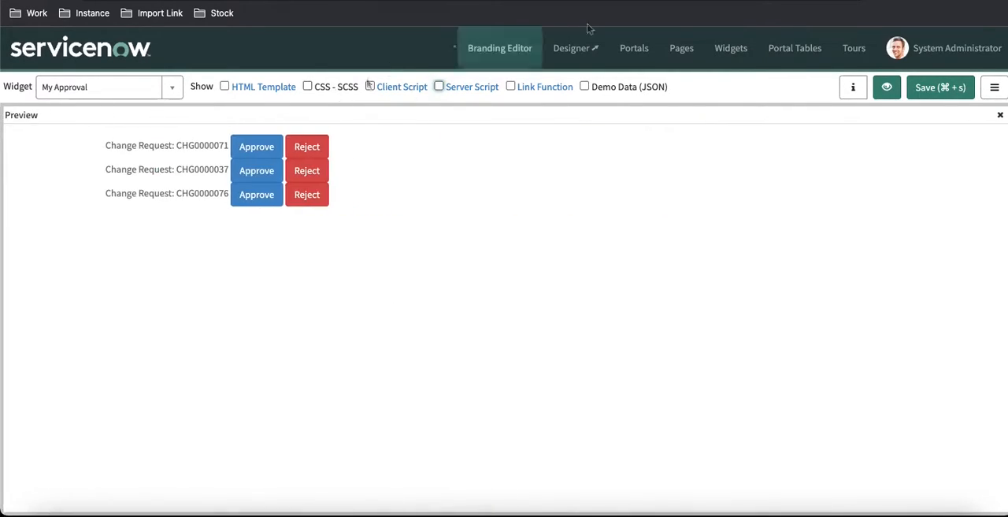
{"action": "left_click", "coordinate": [369, 85]}
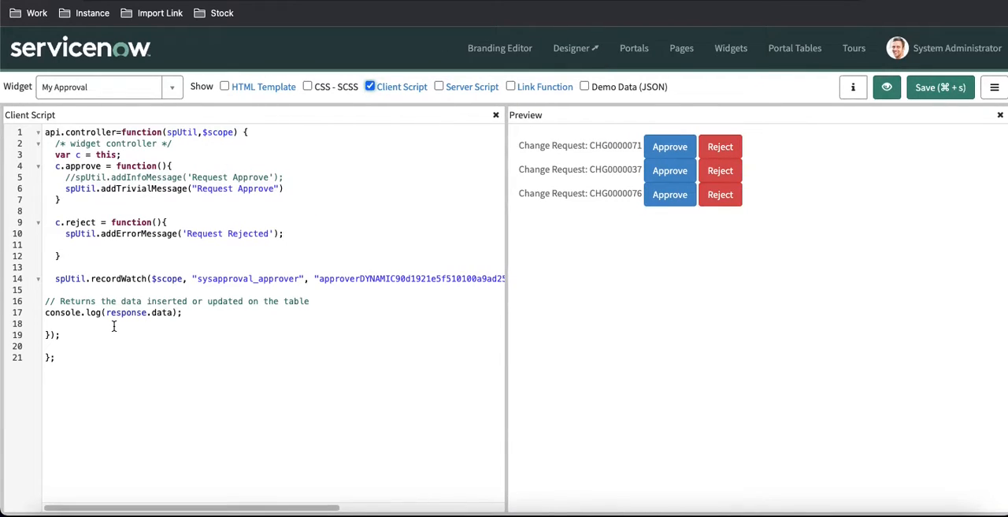
{"action": "type", "text": "c."}
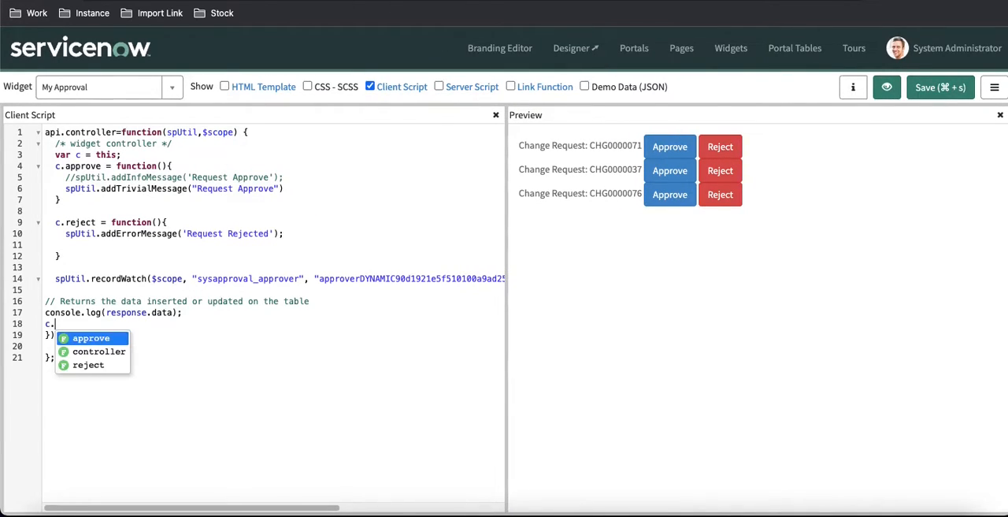
{"action": "type", "text": "server.u"}
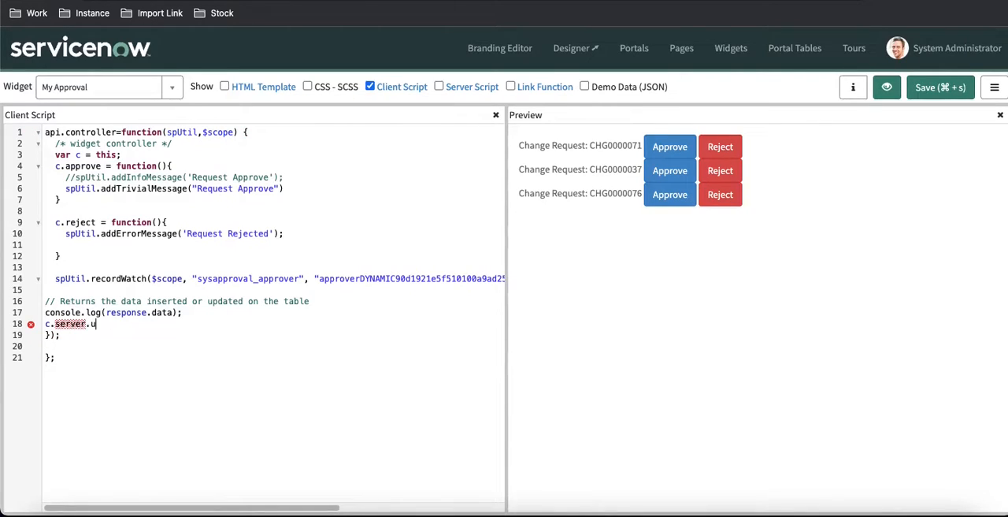
{"action": "type", "text": "pdate();"}
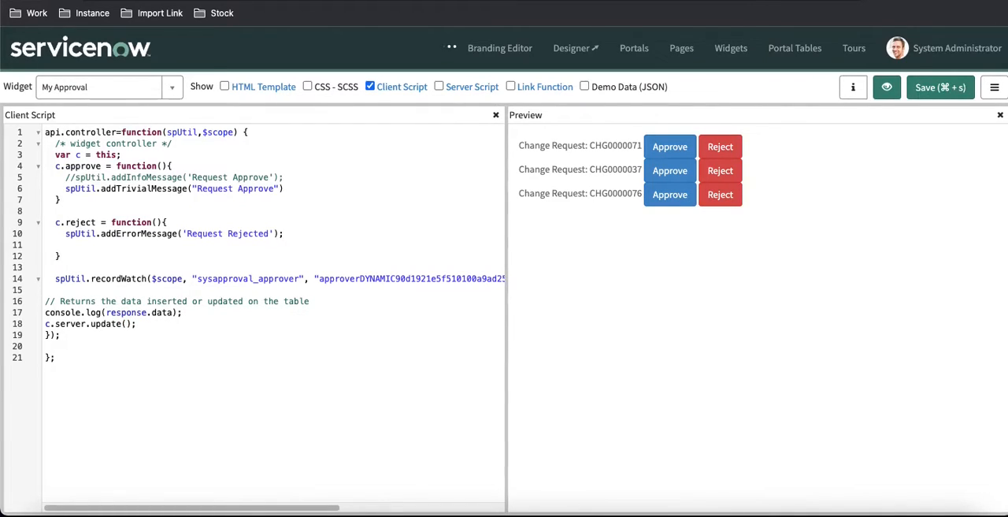
{"action": "left_click", "coordinate": [939, 88]}
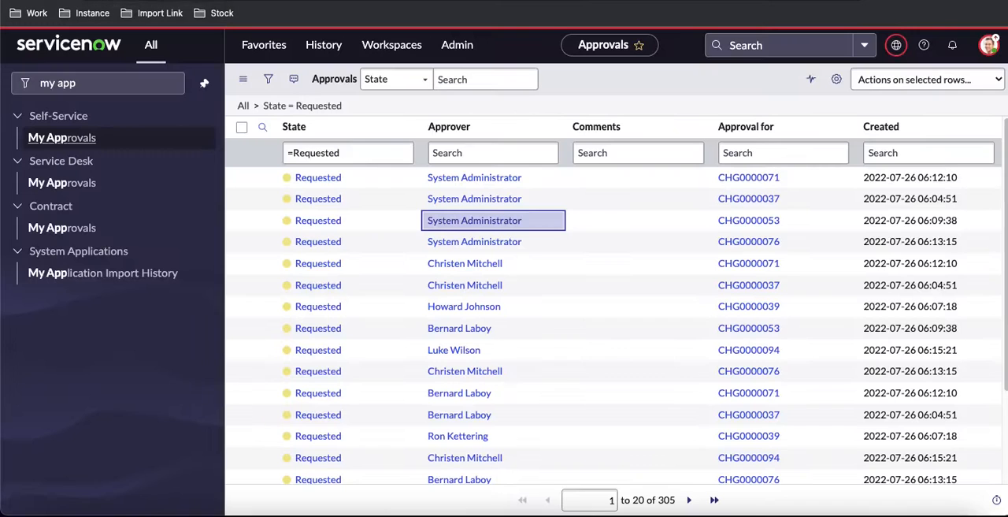
{"action": "mouse_move", "coordinate": [532, 263]}
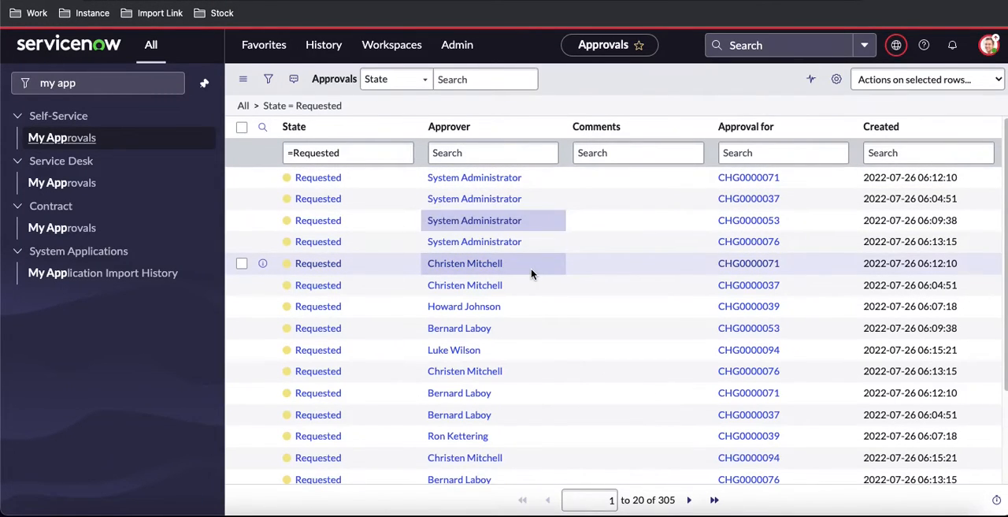
- Edit the Approver of the second CHG0000071 approval inline and enter 'sys' for System Administrator
{"action": "double_click", "coordinate": [465, 263]}
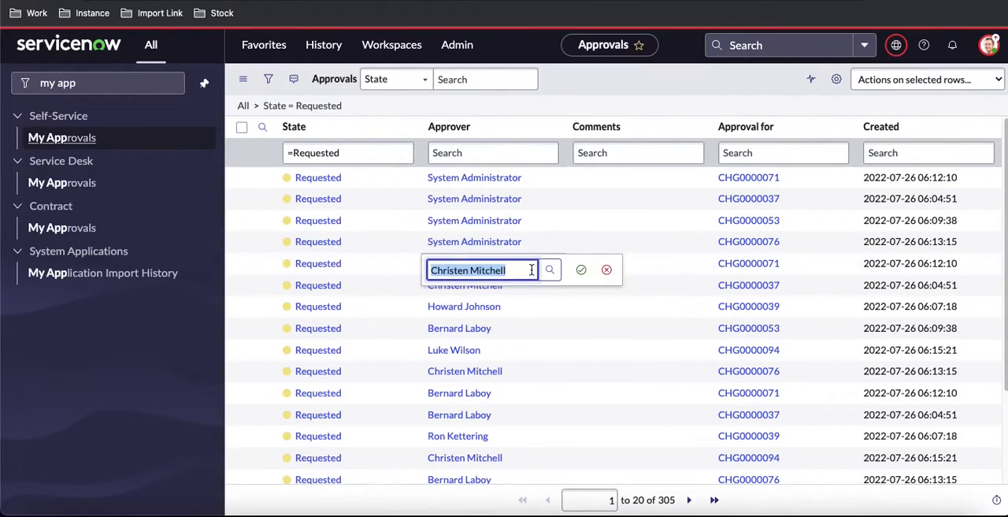
{"action": "type", "text": "sys"}
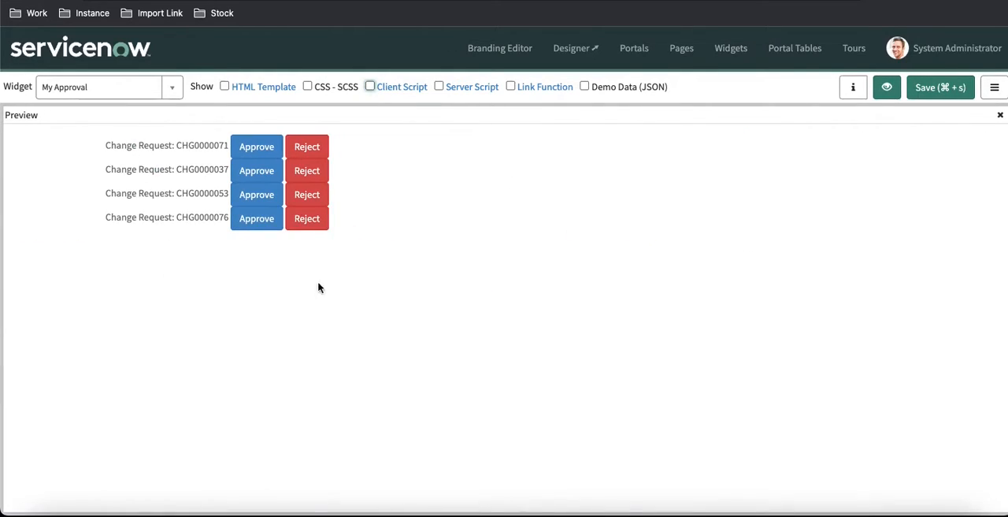
{"action": "mouse_move", "coordinate": [336, 288]}
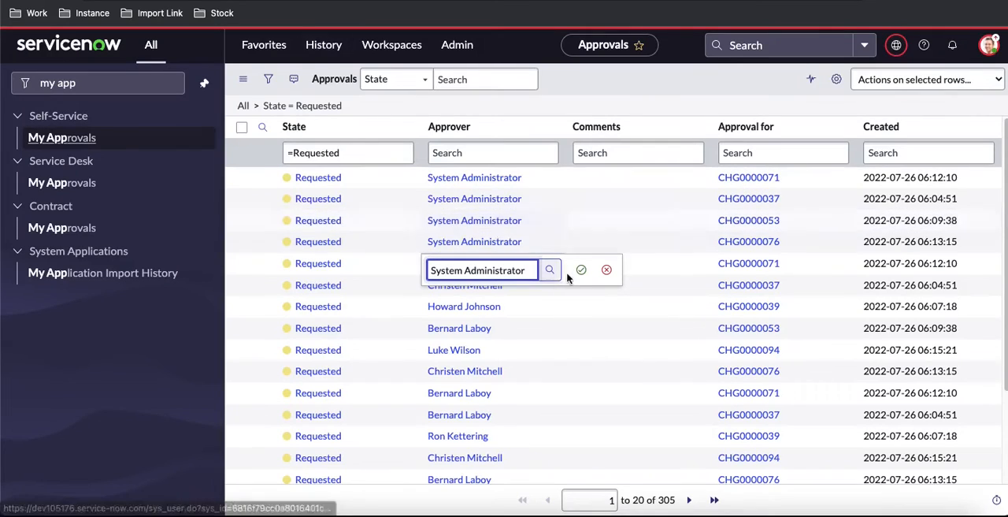
- Confirm System Administrator as approver on the second CHG0000071 approval
{"action": "left_click", "coordinate": [582, 269]}
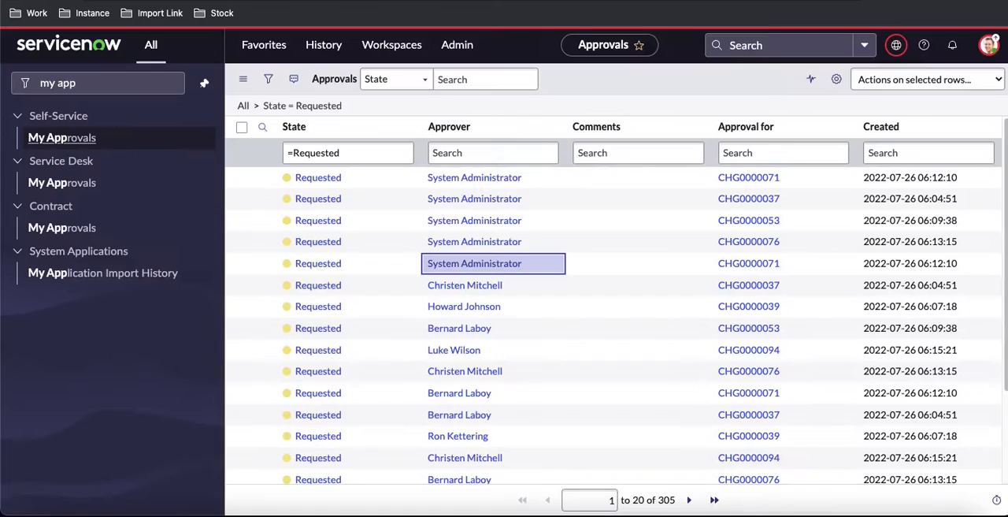
{"action": "mouse_move", "coordinate": [536, 271]}
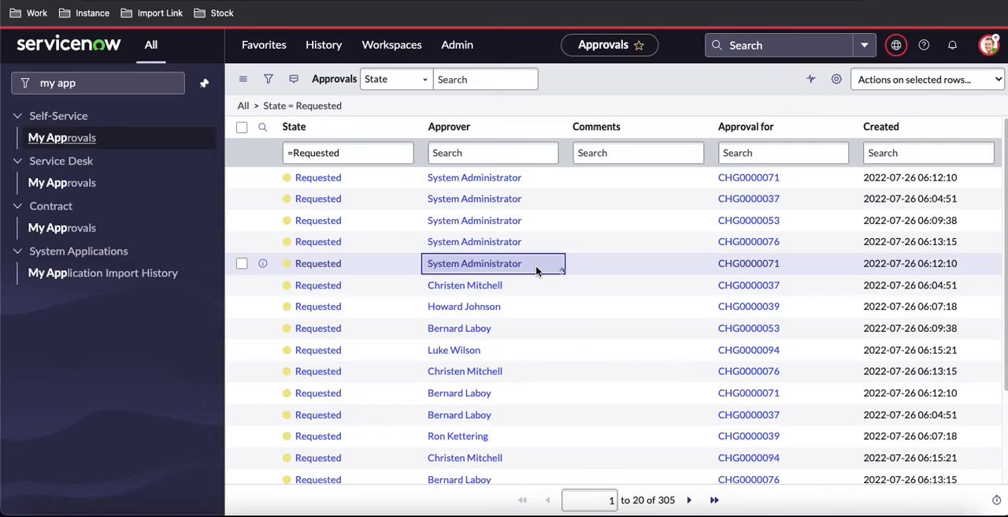